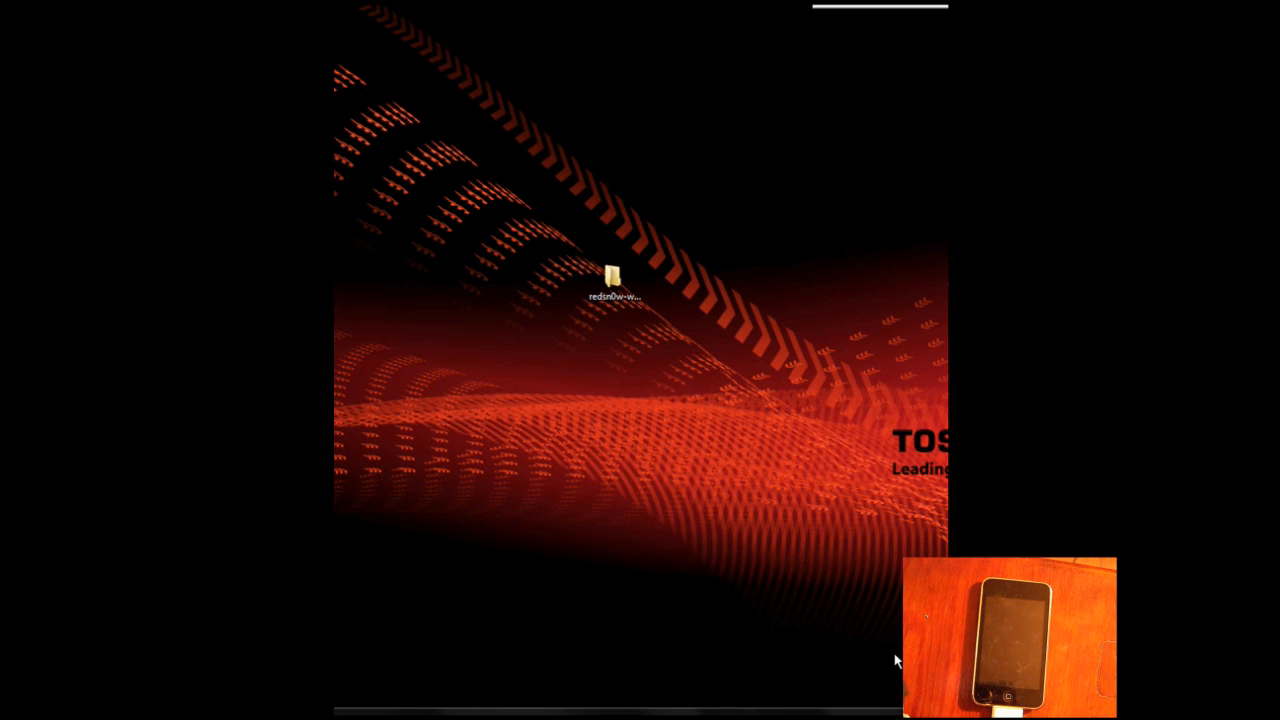
pyautogui.moveTo(808, 463)
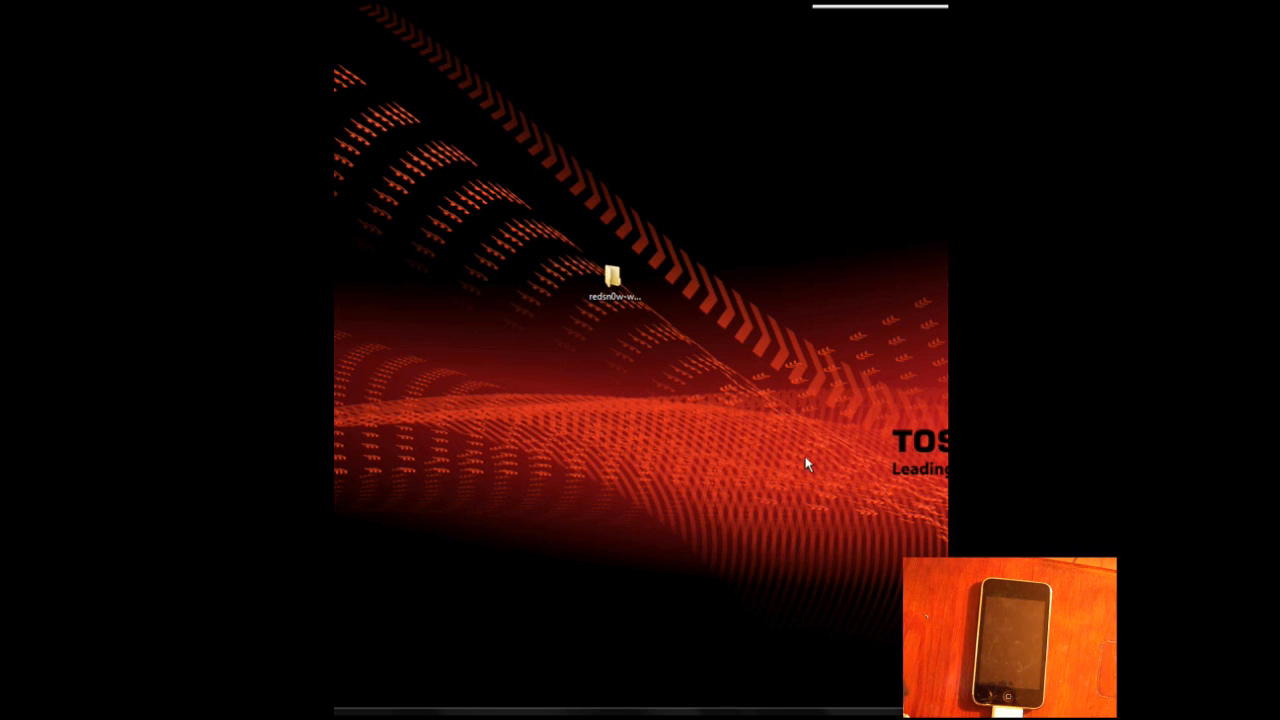
pyautogui.moveTo(800, 340)
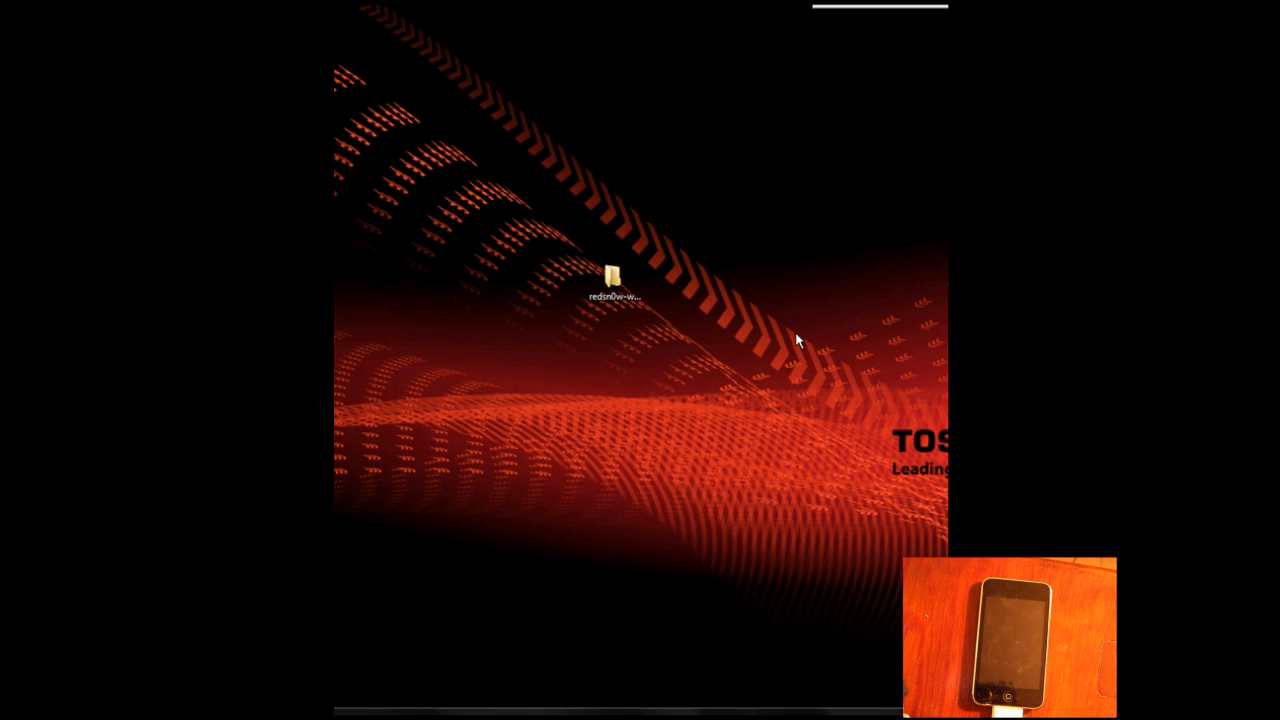
pyautogui.moveTo(780, 340)
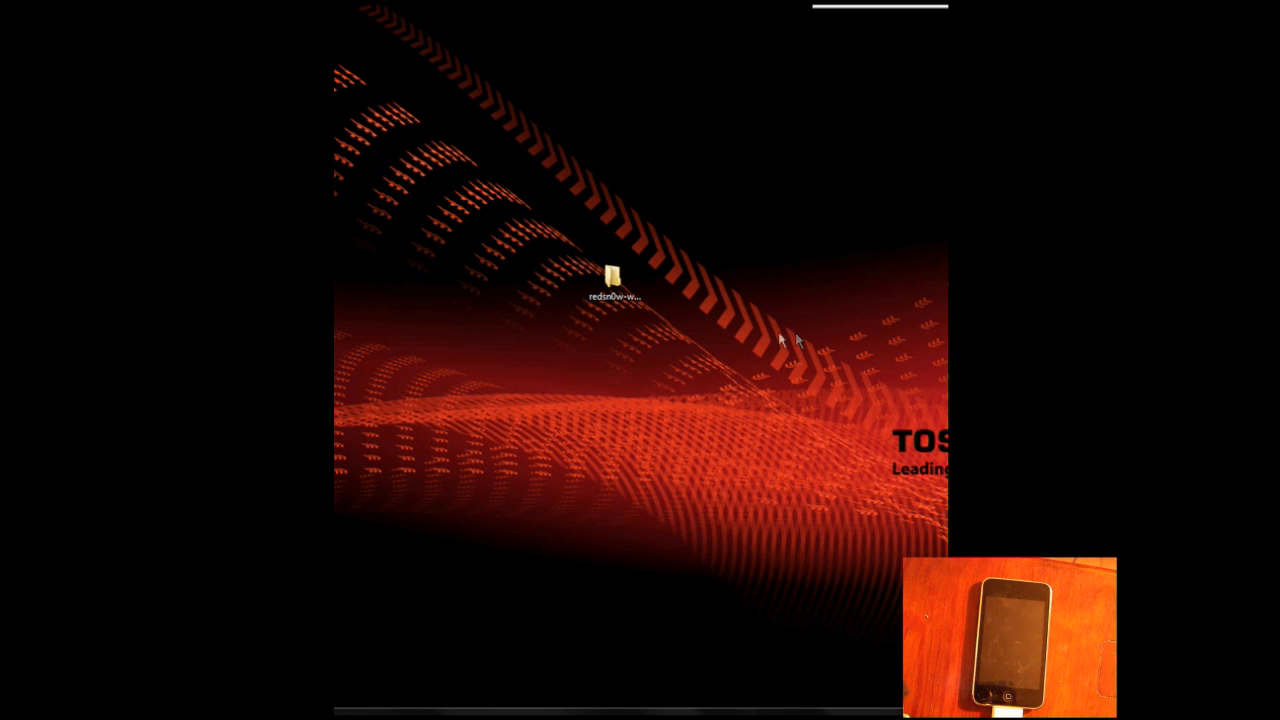
pyautogui.moveTo(760, 372)
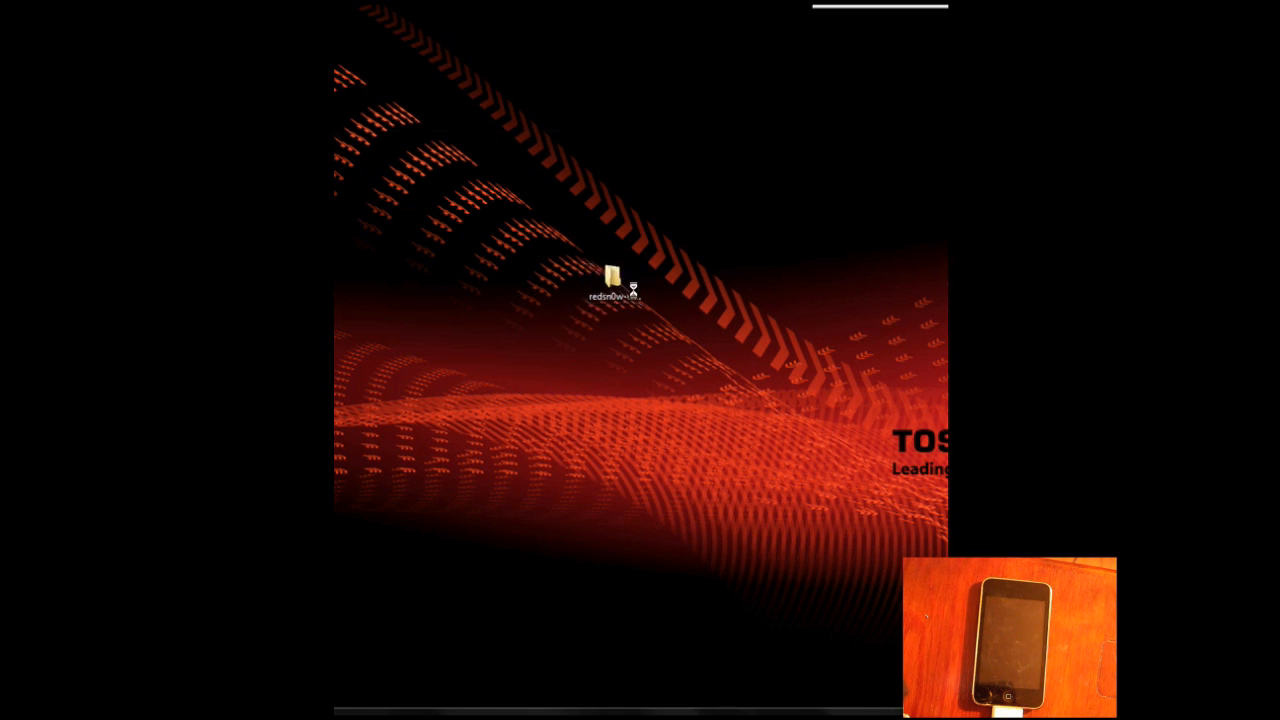
# Open the redsn0w-win_0.9.4 folder and select the redsn0w.exe application
pyautogui.doubleClick(608, 277)
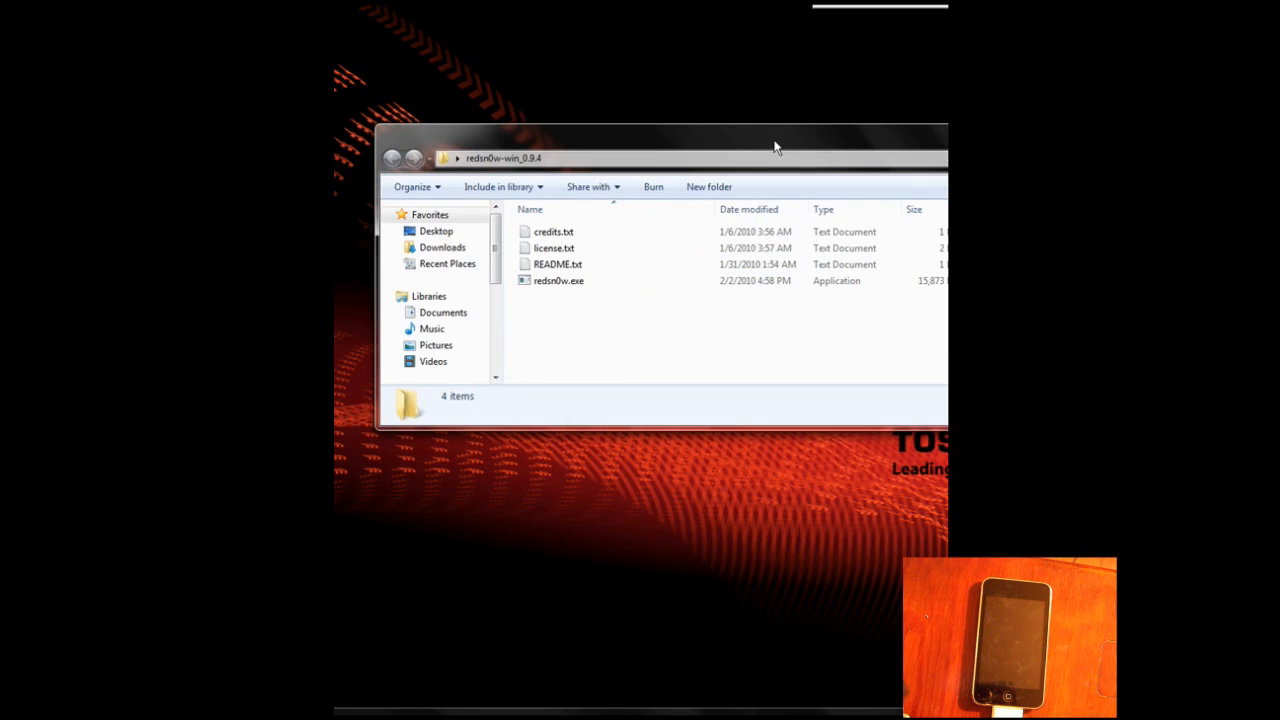
pyautogui.moveTo(688, 281)
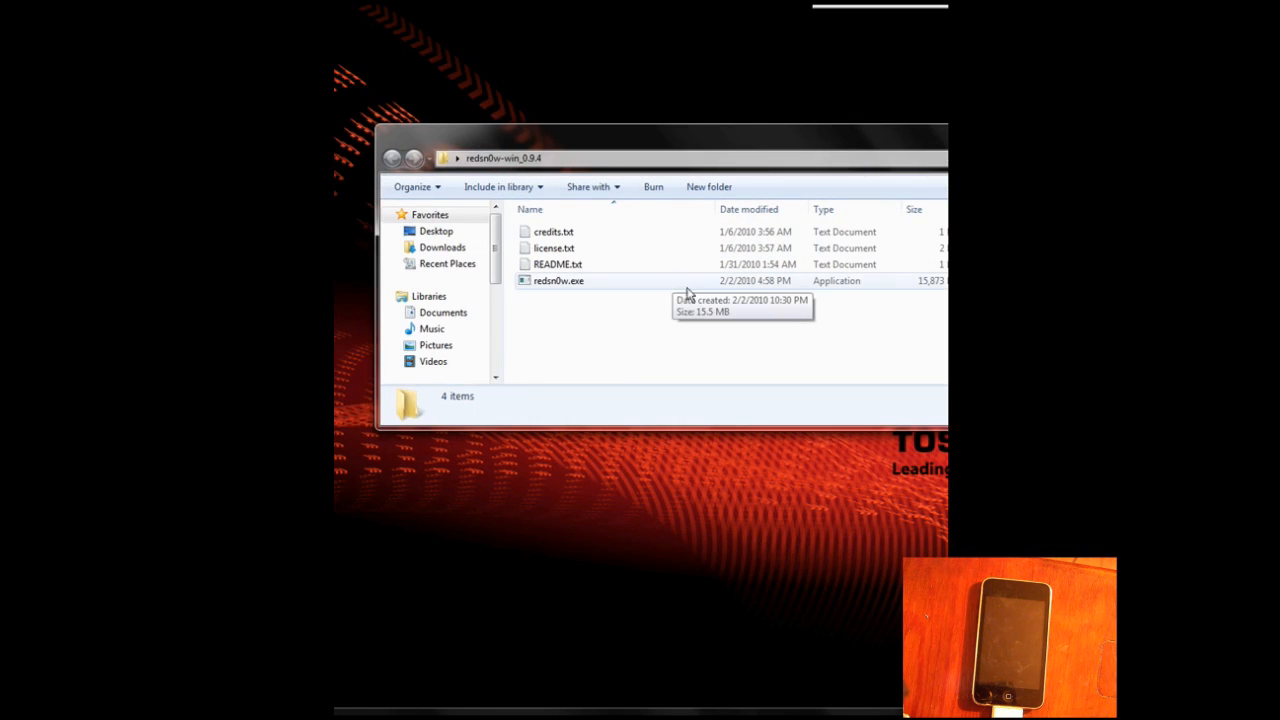
pyautogui.moveTo(700, 288)
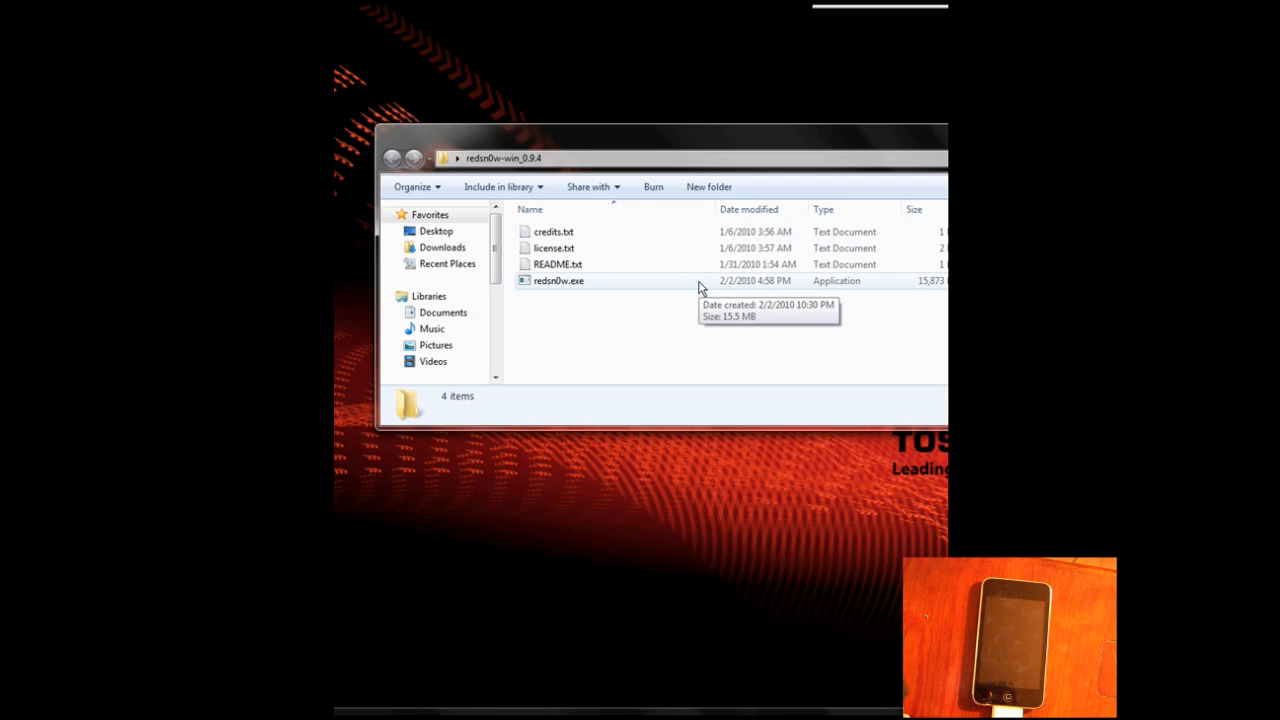
pyautogui.click(558, 280)
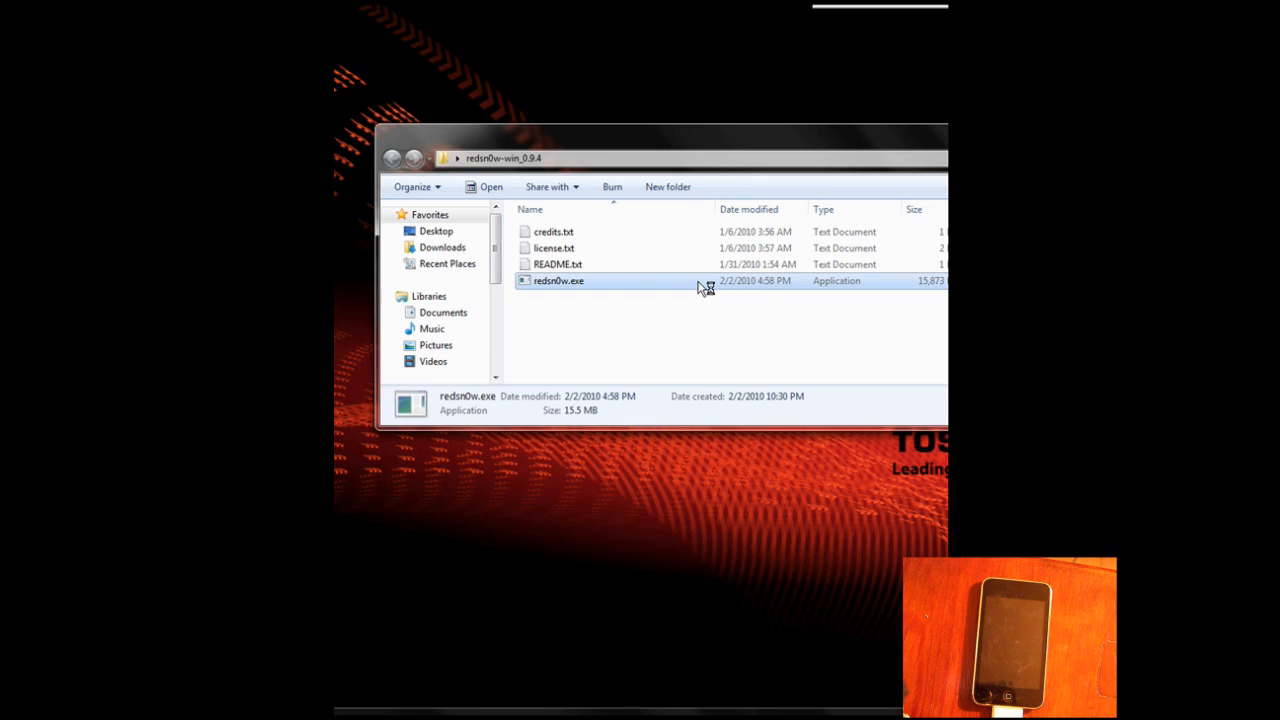
# Launch redsn0w and browse again for iPod2,1_3.1.2_7D11_Restore.ipsw after cancelling the first chooser
pyautogui.doubleClick(558, 280)
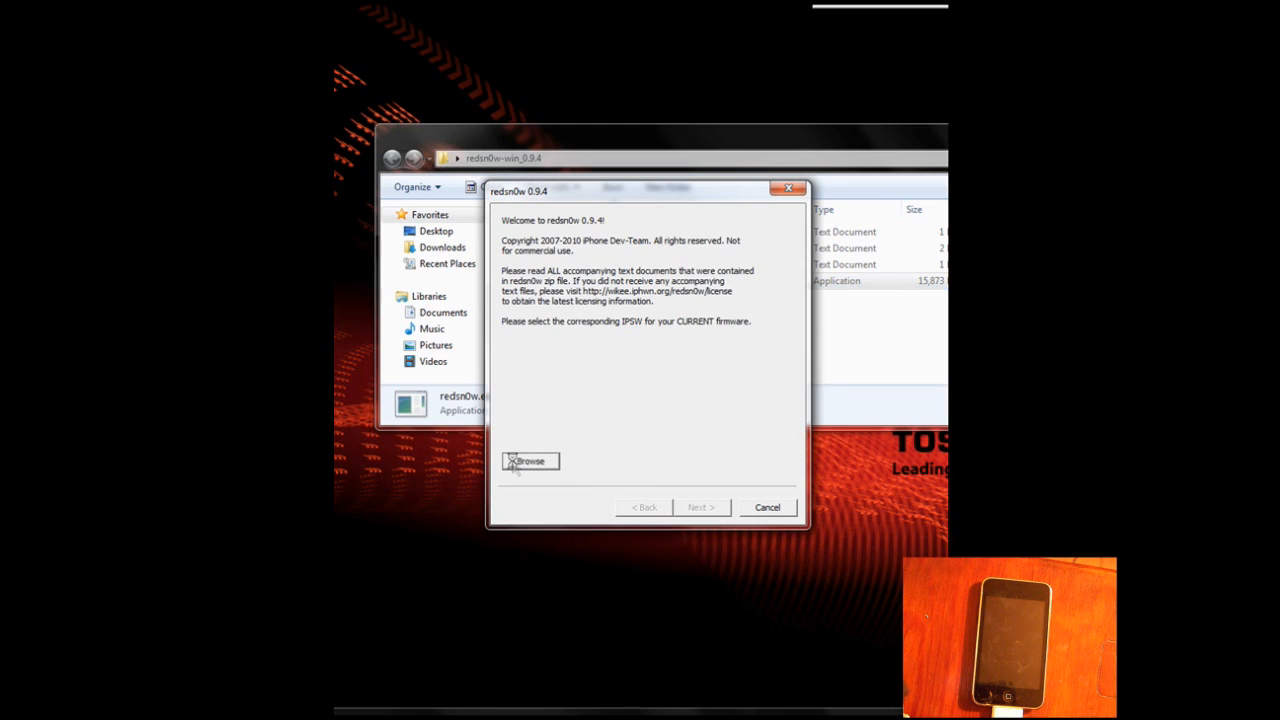
pyautogui.click(529, 461)
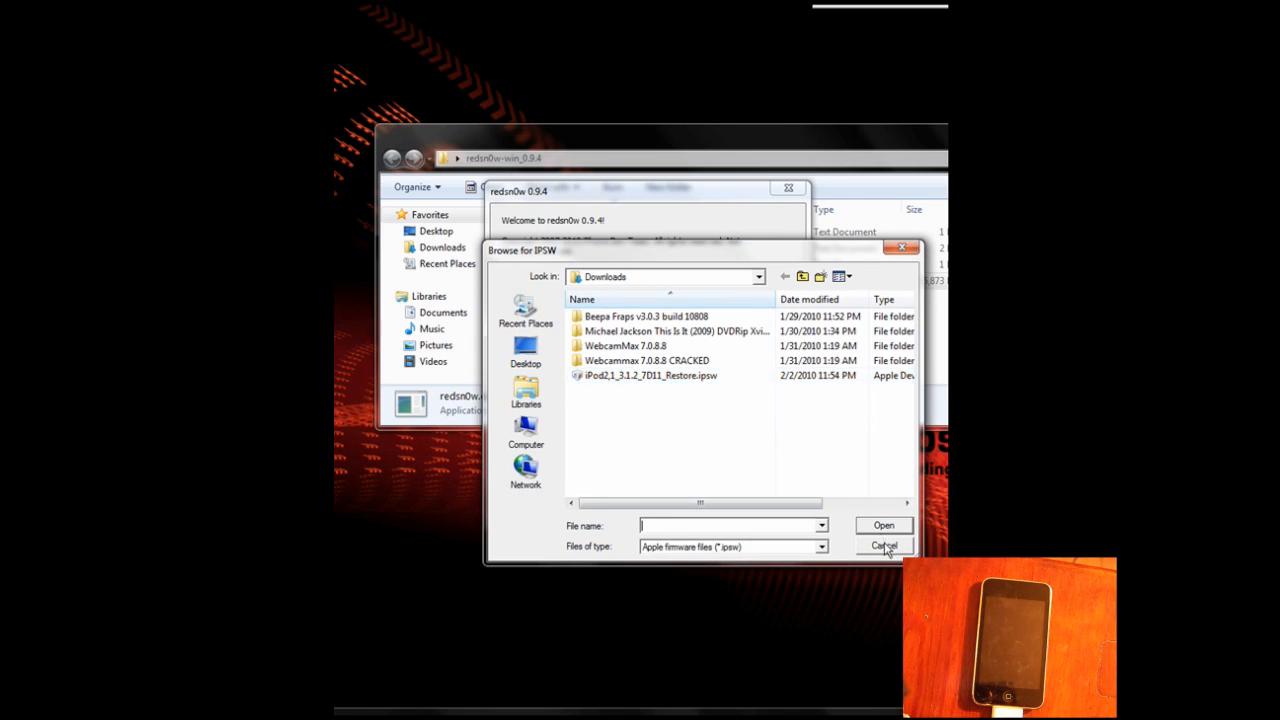
pyautogui.click(884, 546)
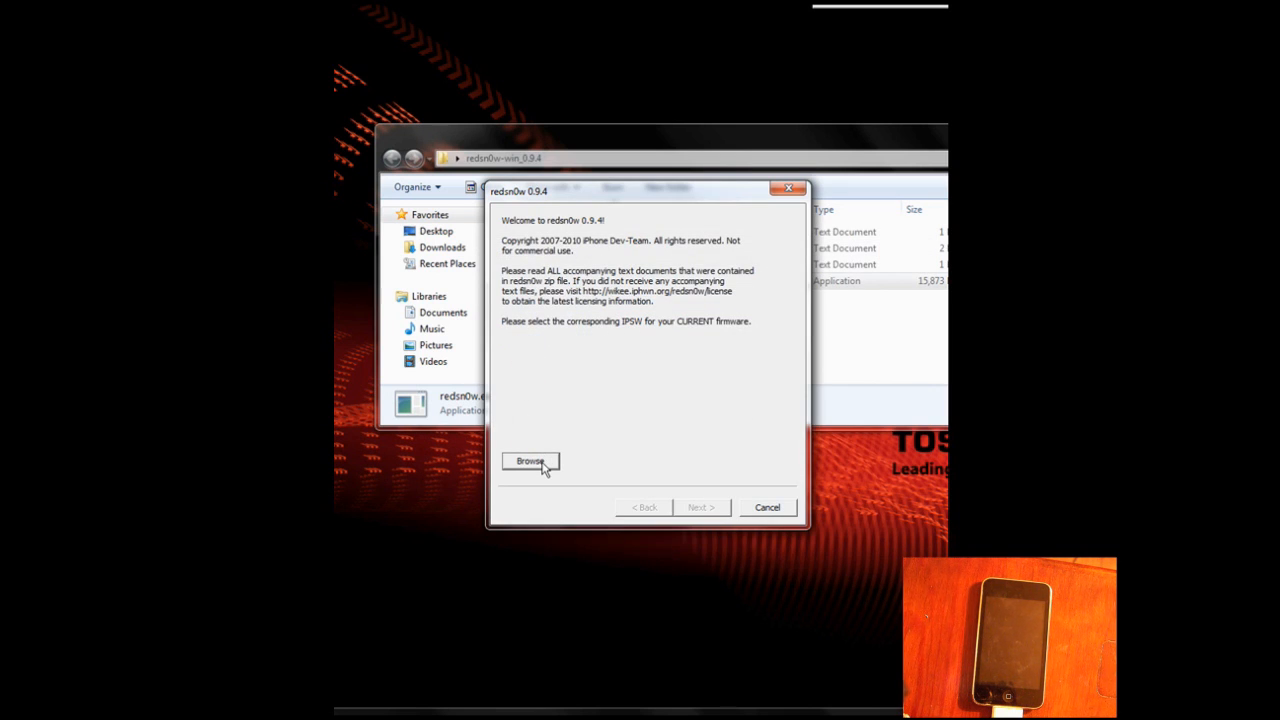
pyautogui.click(530, 461)
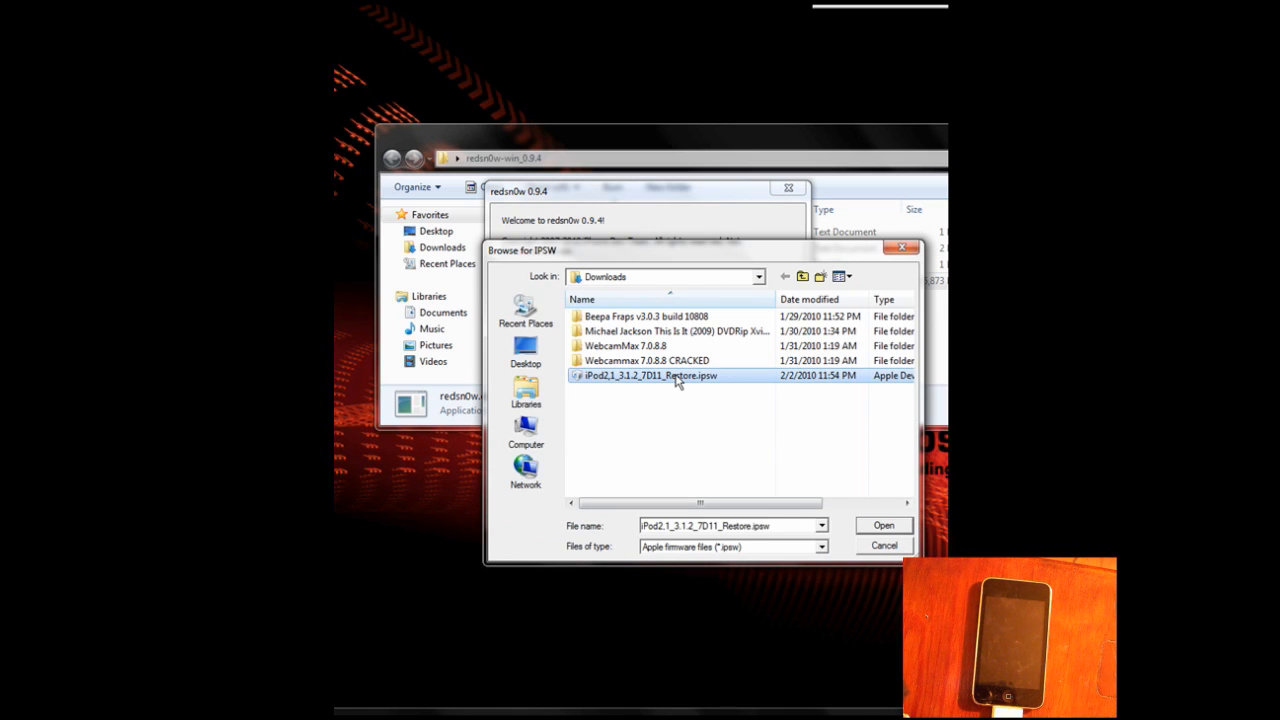
pyautogui.moveTo(773, 252)
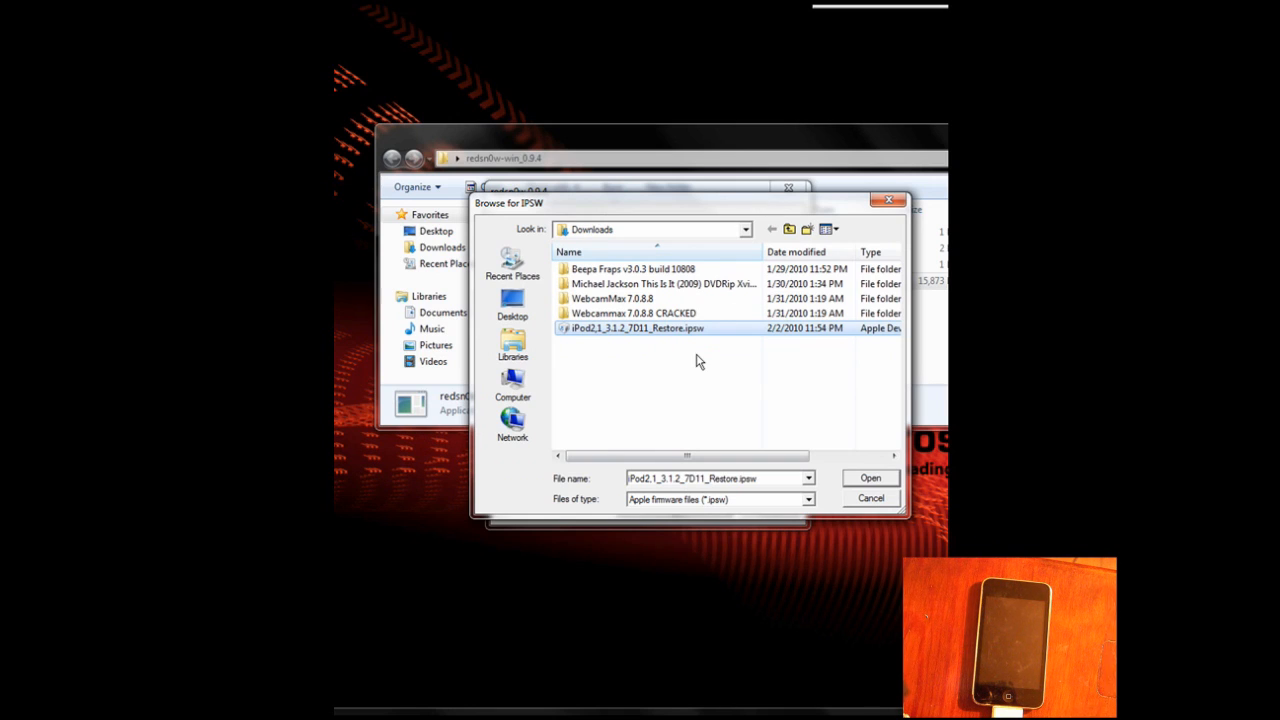
pyautogui.moveTo(712, 343)
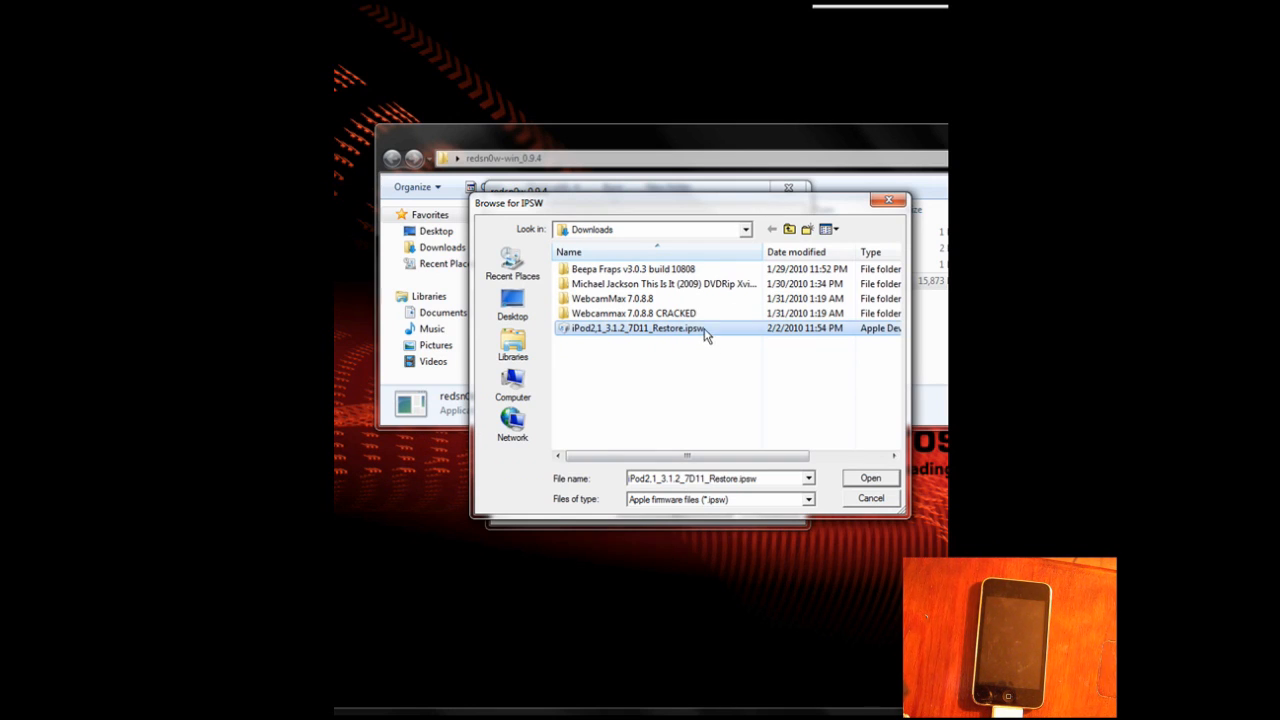
pyautogui.moveTo(871, 478)
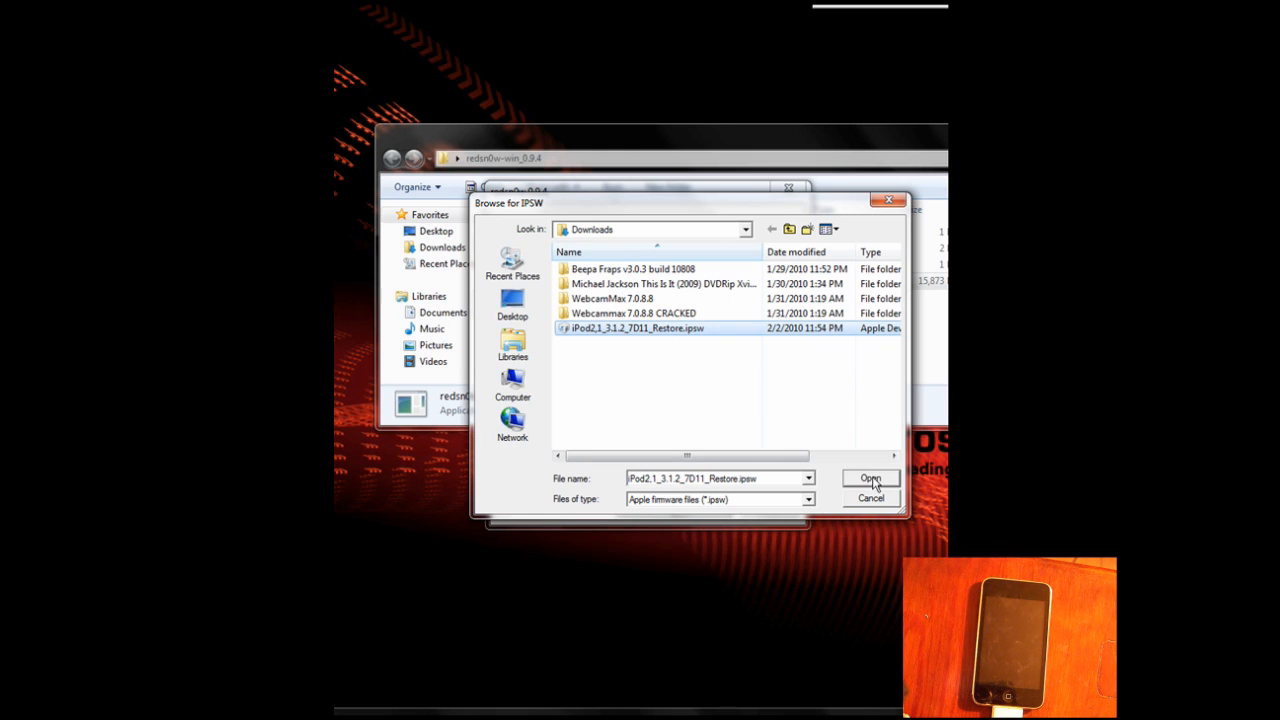
# Load the 3.1.2 IPSW, answer the MC model prompt, and reach the options page
pyautogui.click(870, 478)
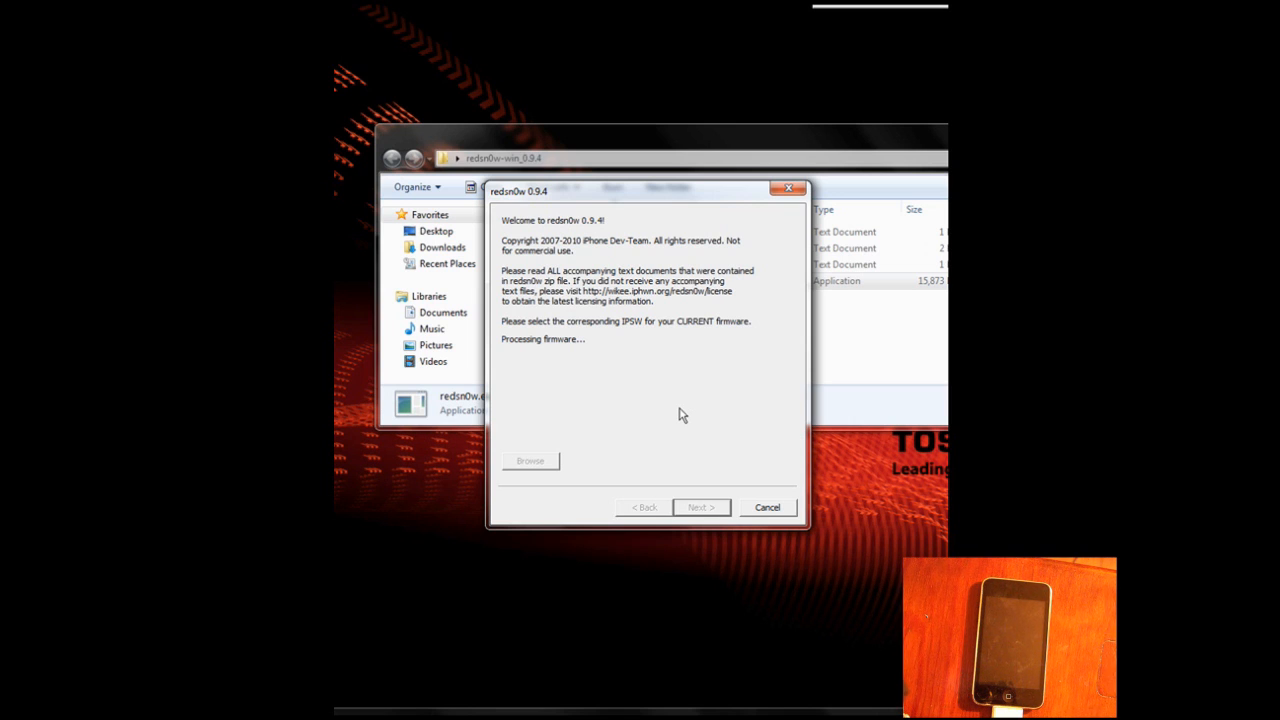
pyautogui.click(700, 507)
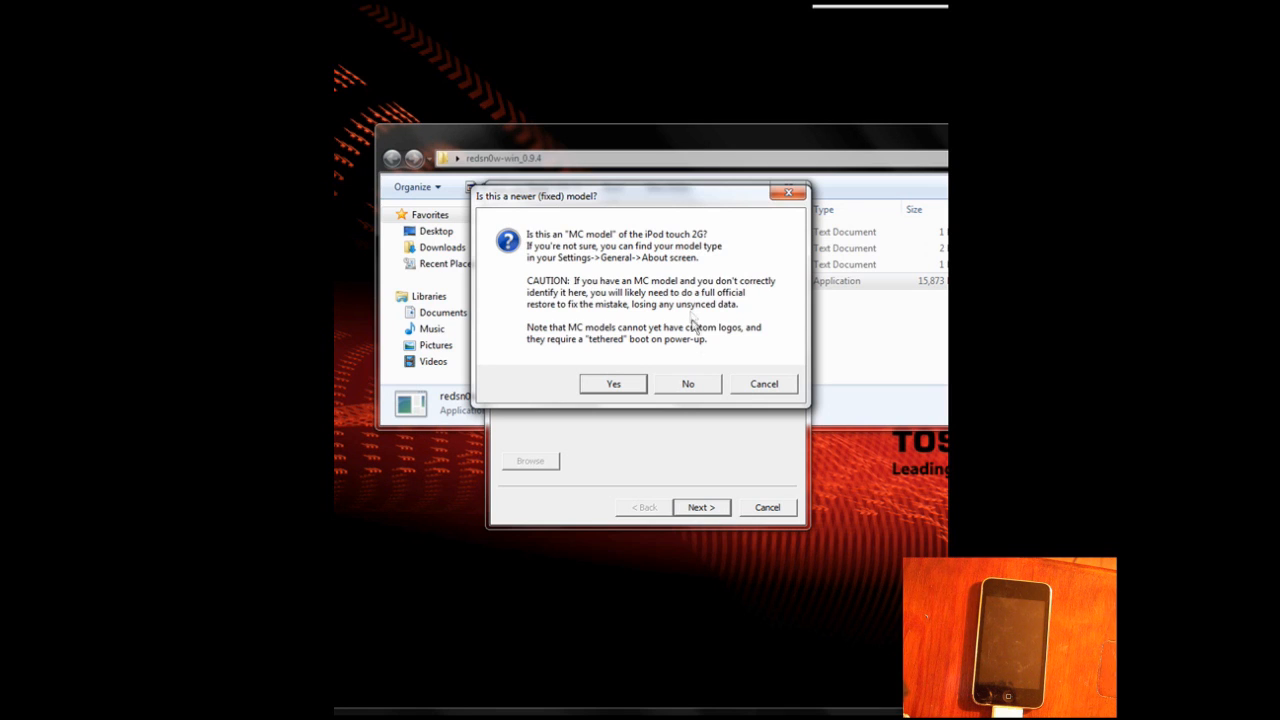
pyautogui.click(687, 383)
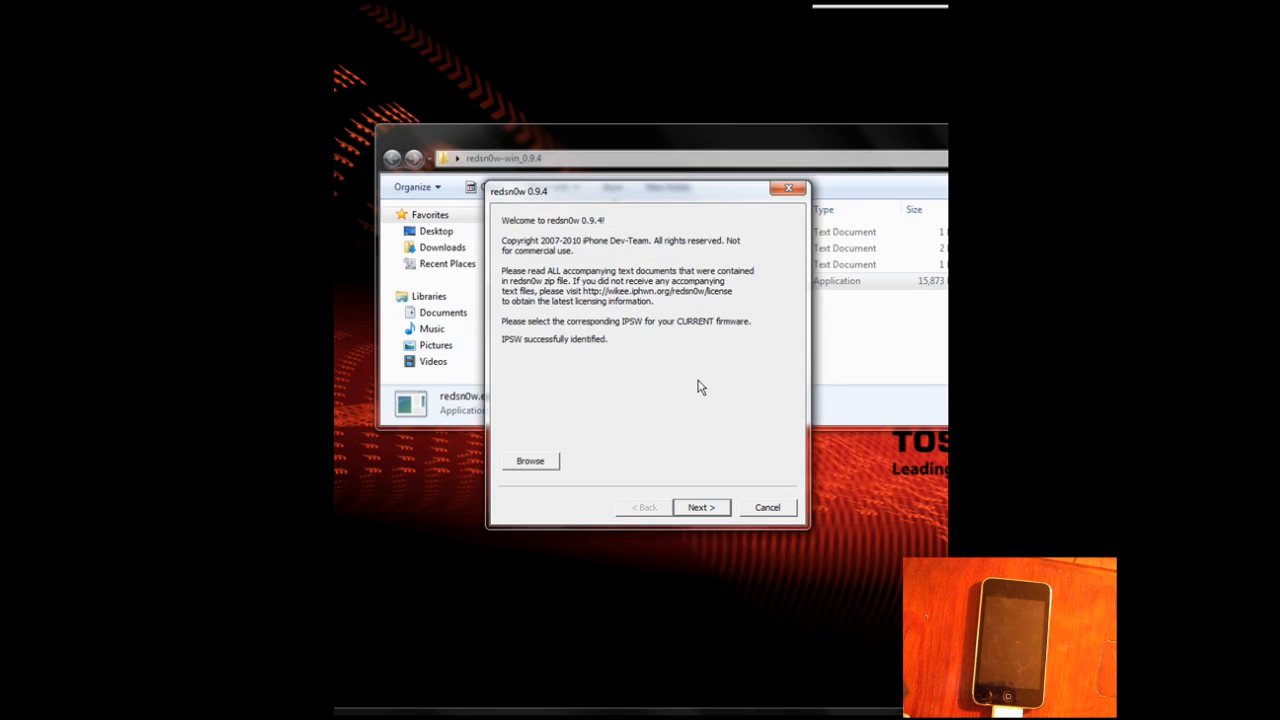
pyautogui.click(701, 507)
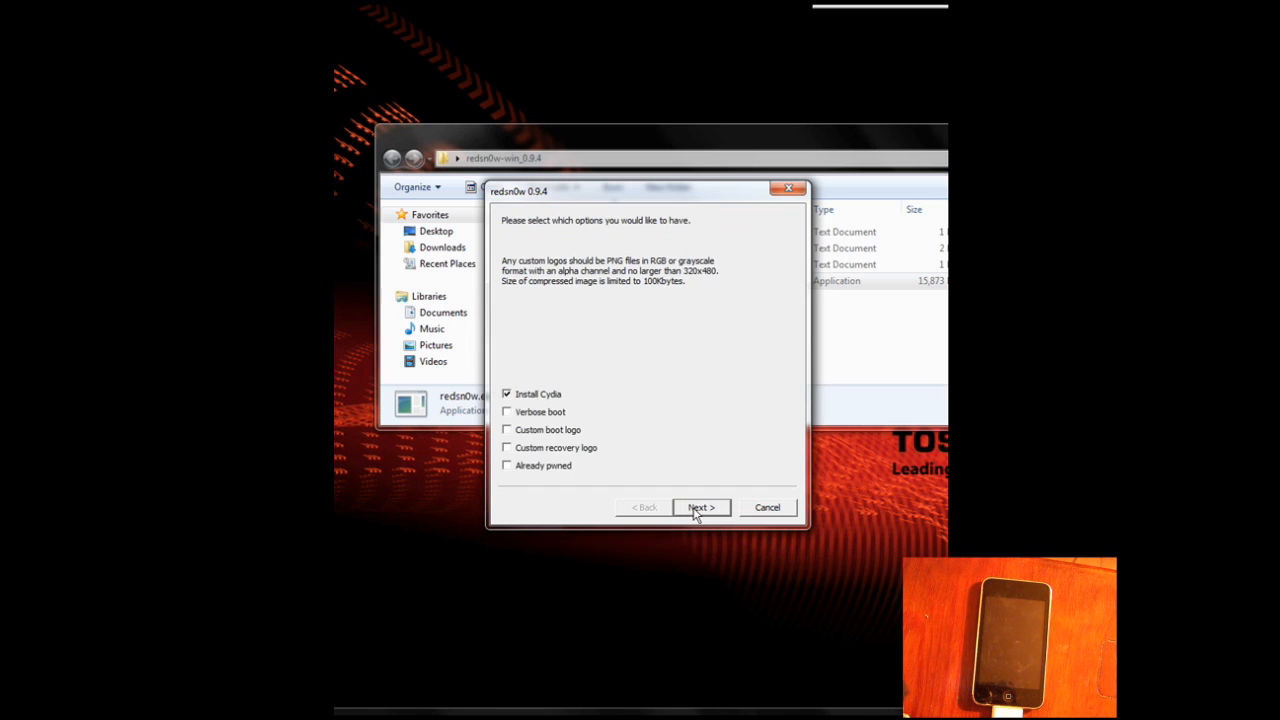
# Accept the jailbreak options with Install Cydia checked
pyautogui.click(700, 507)
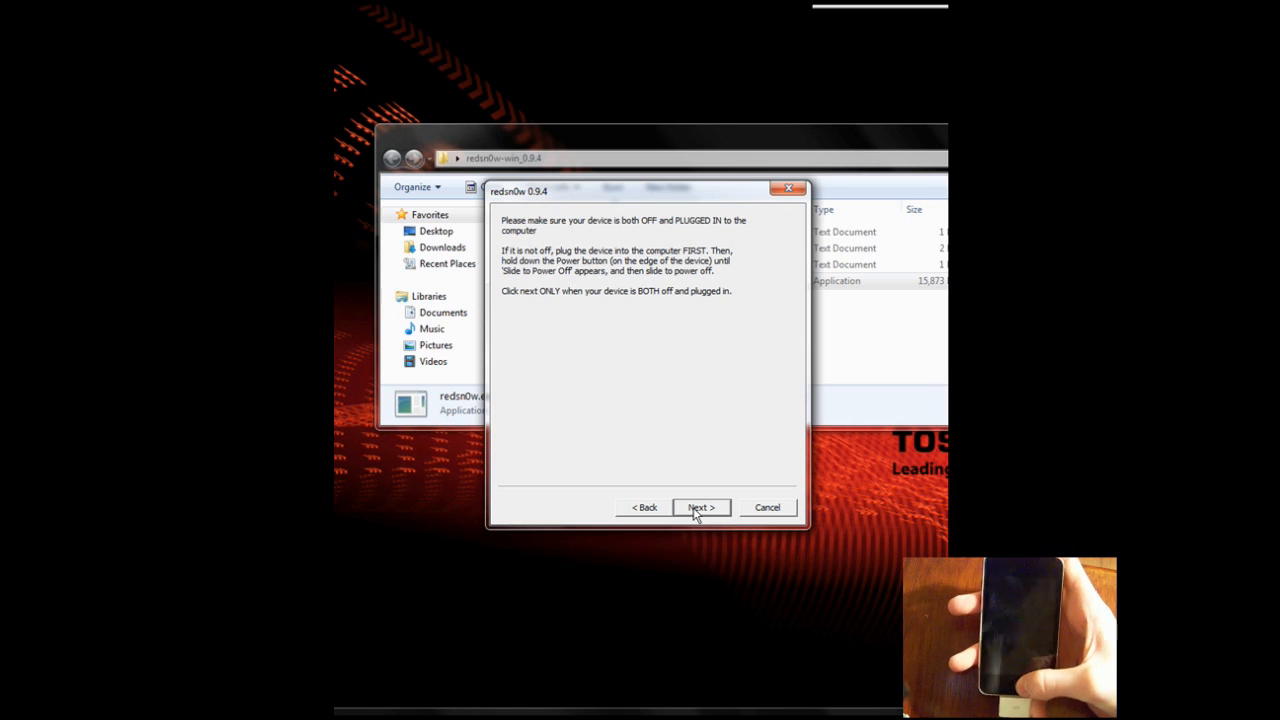
# Confirm the iPod is powered off and plugged in to start the DFU countdown
pyautogui.click(700, 507)
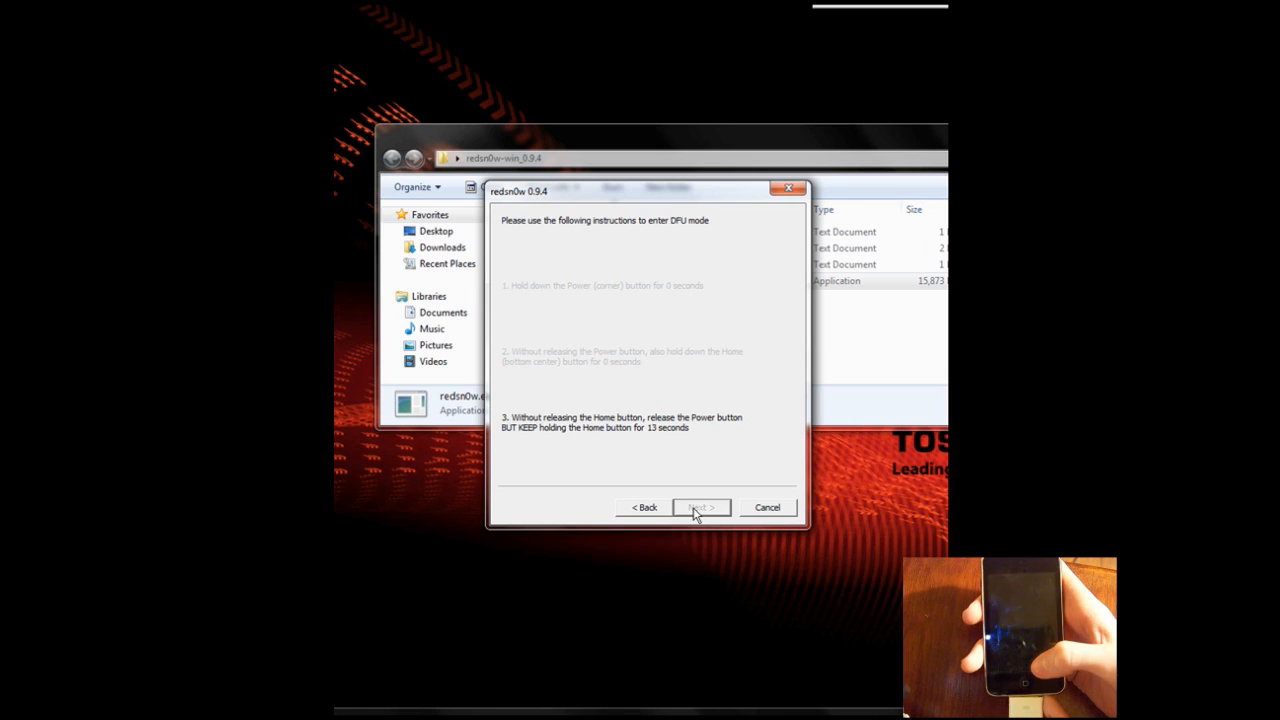
# Follow the Power/Home DFU prompts and wait until redsn0w shows Done!
pyautogui.click(700, 507)
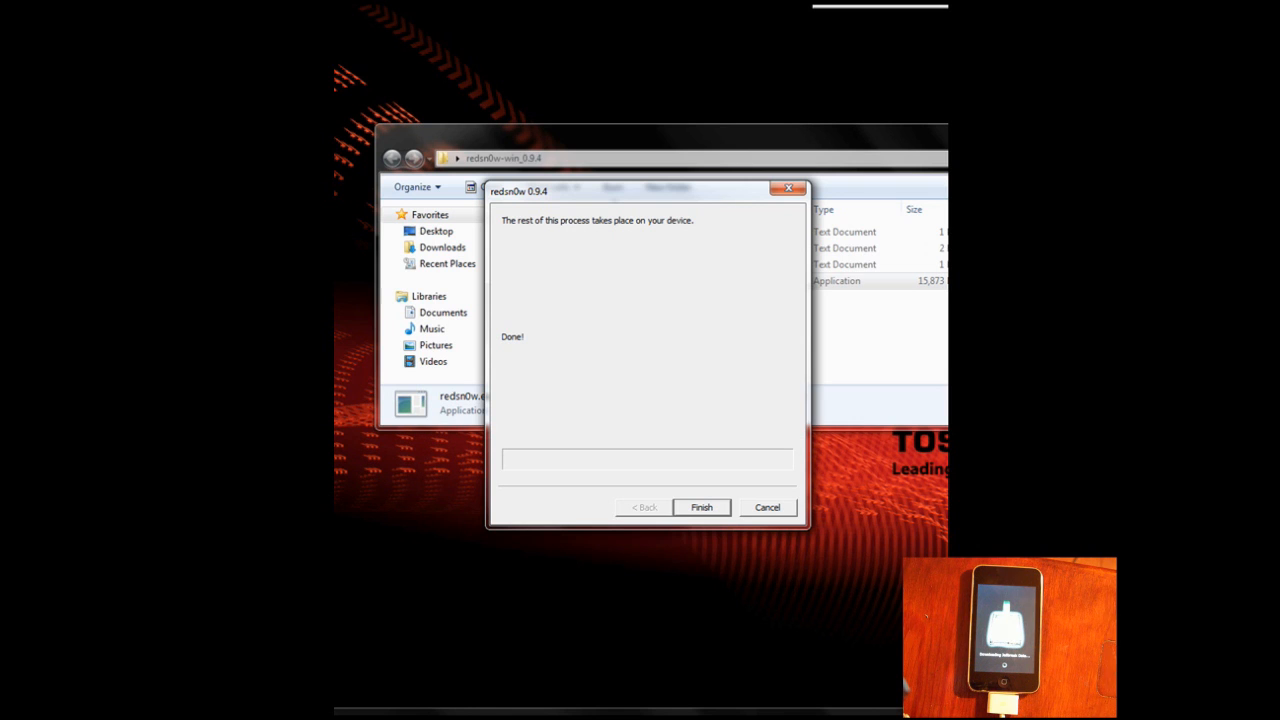
# In Firefox, scroll the jailbreak post and open the TI-84 calculator games article
pyautogui.click(701, 507)
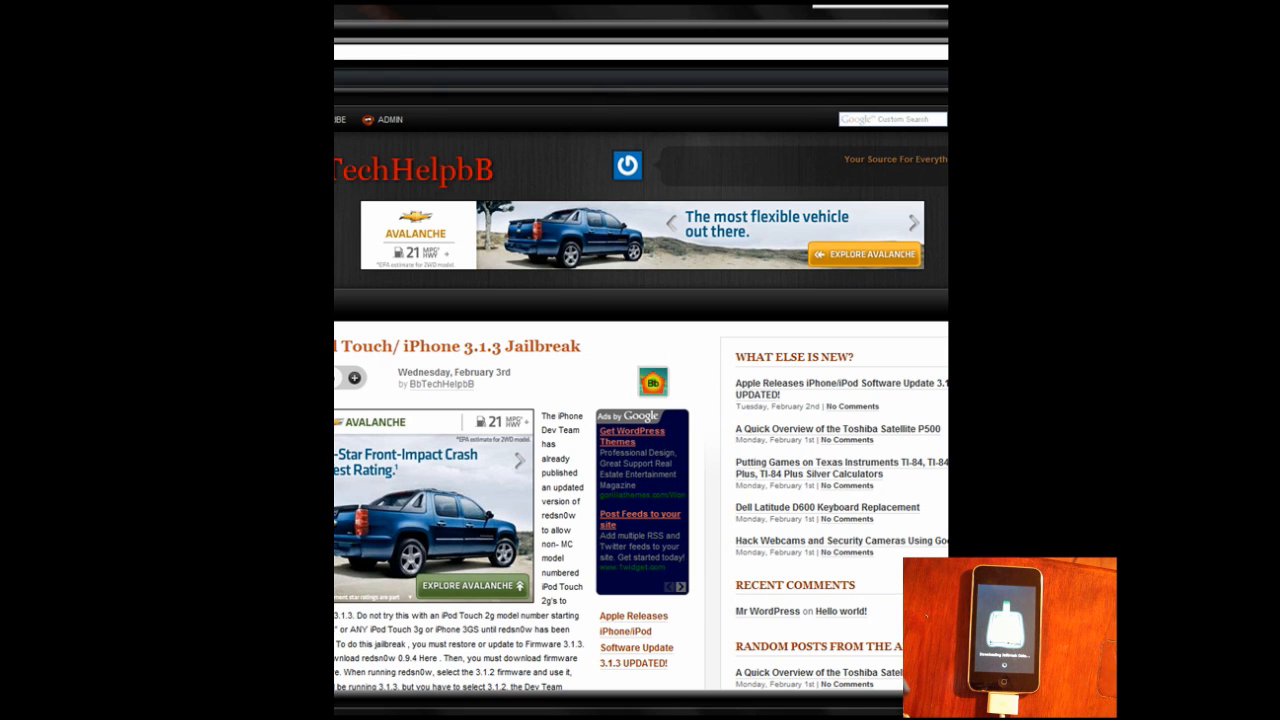
pyautogui.scroll(-3)
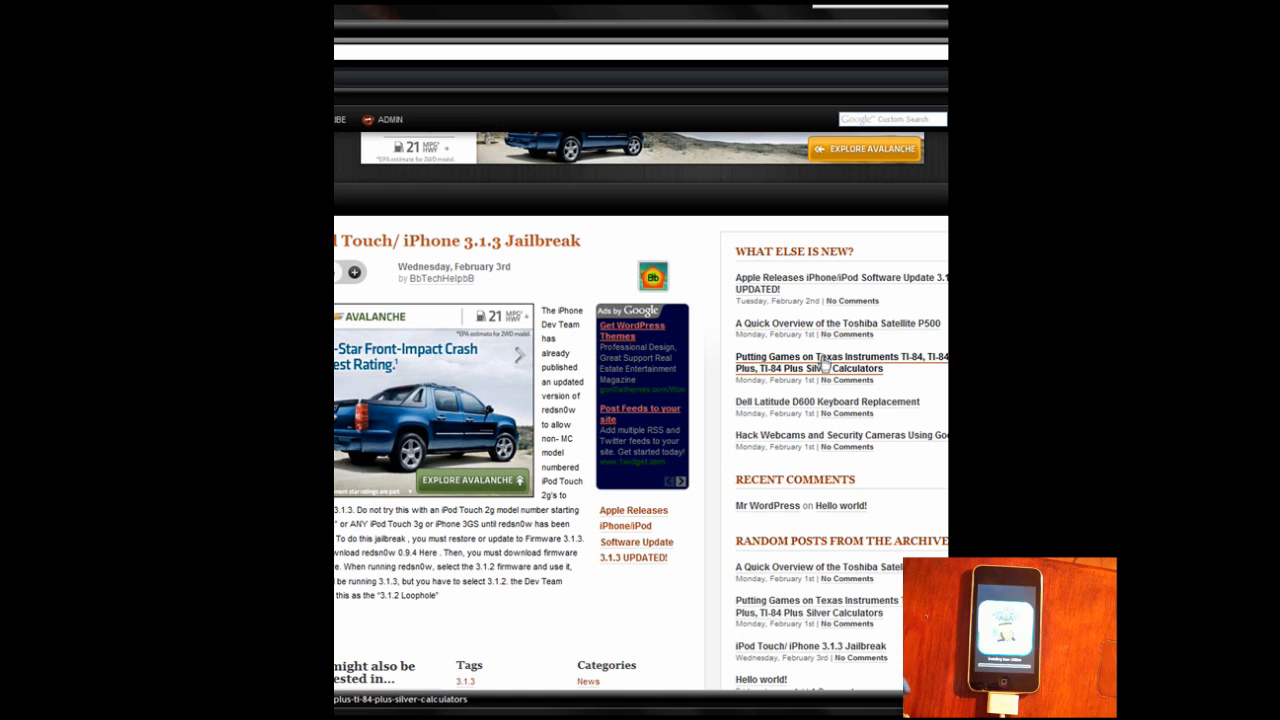
pyautogui.click(842, 362)
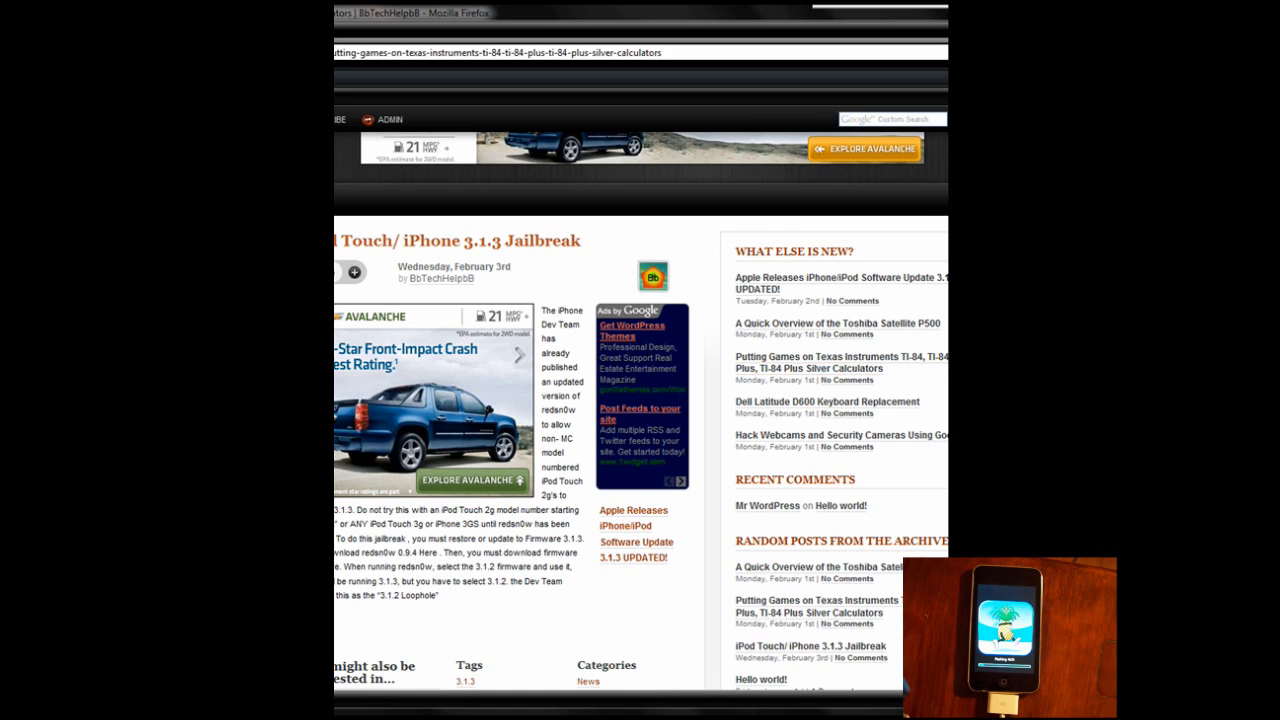